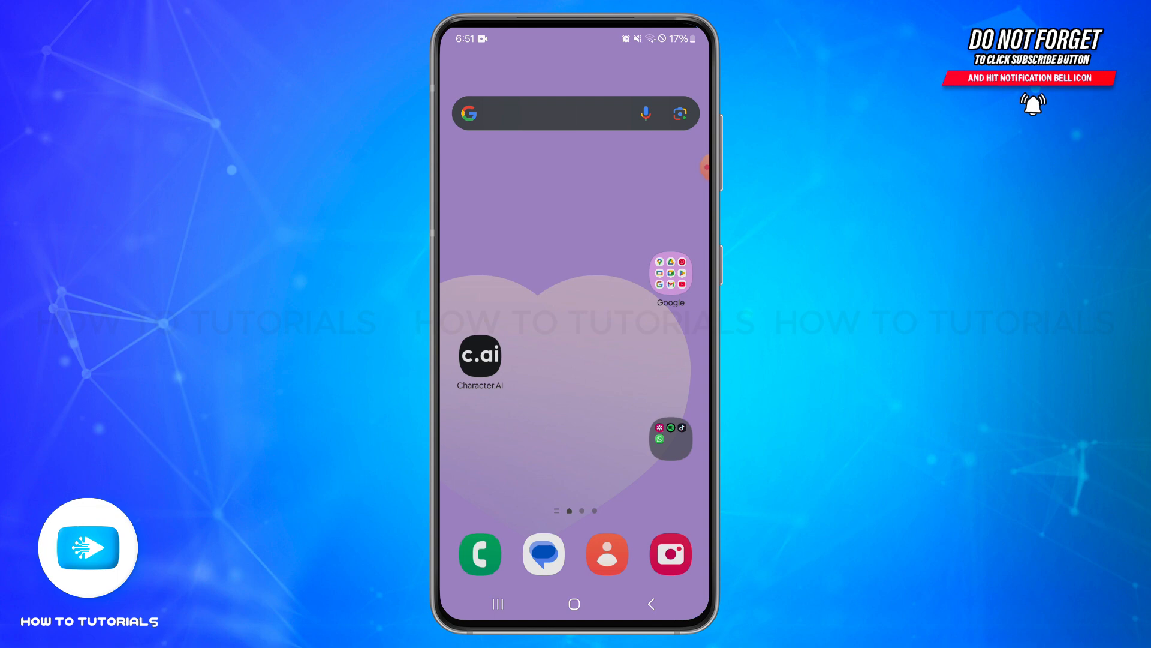
Step: Launch Character.AI so its main chats screen with recent conversations appears
click(480, 357)
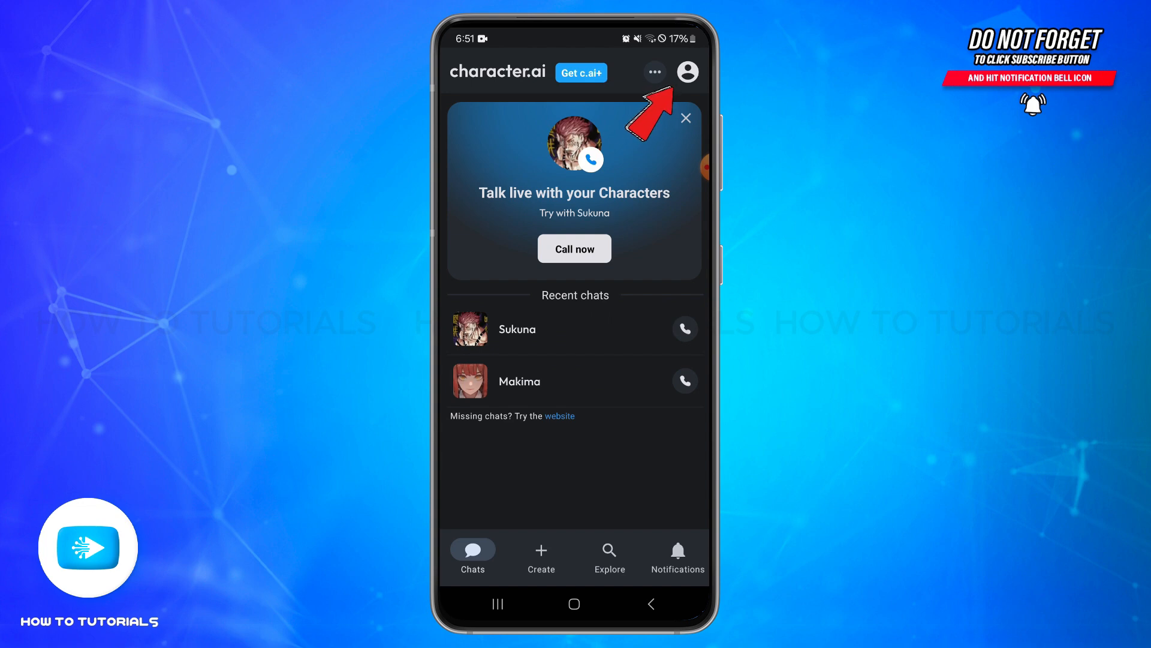
Step: Reach account settings via the profile avatar and gear, bringing 'Export my data' into view
click(686, 72)
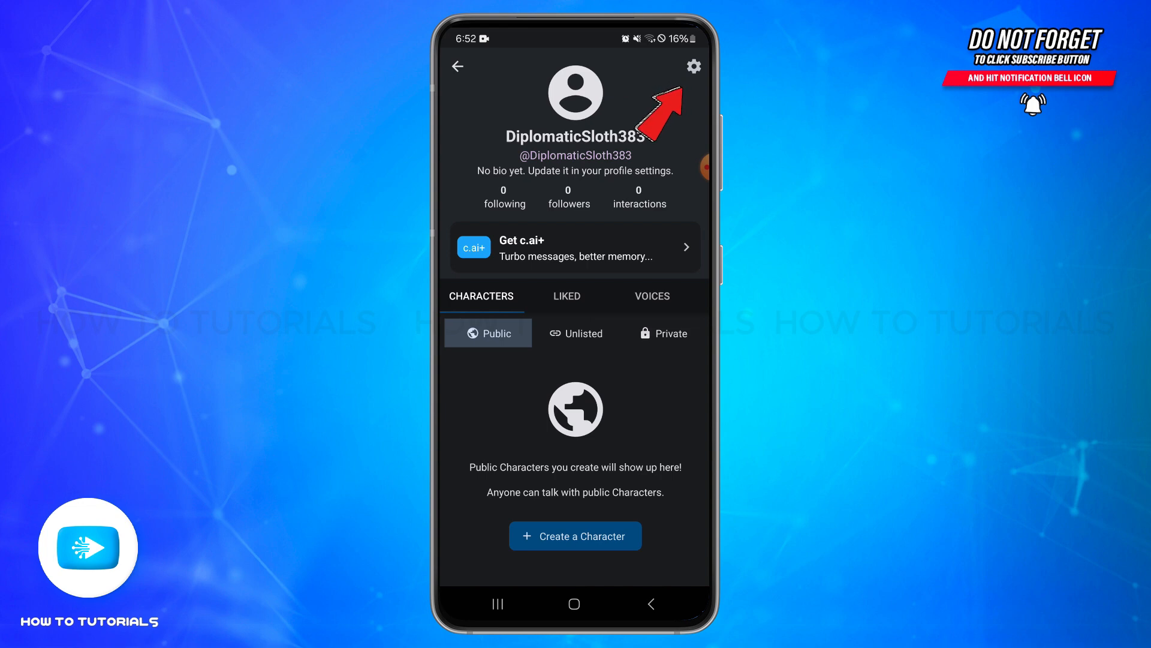
click(692, 66)
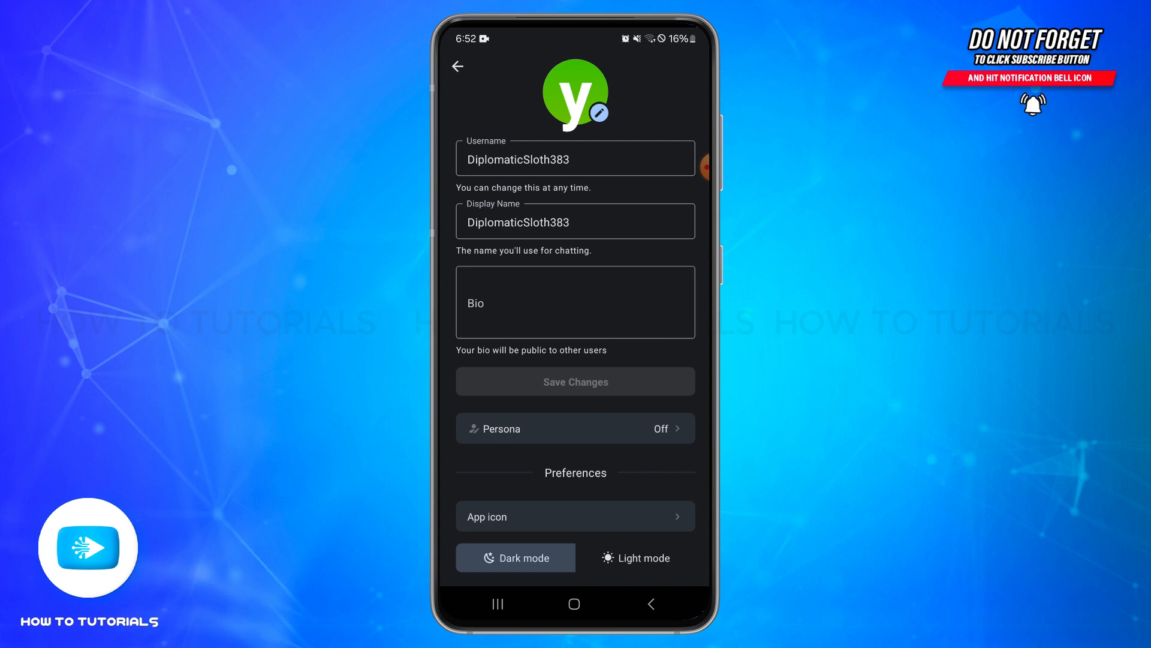
scroll(down, 3)
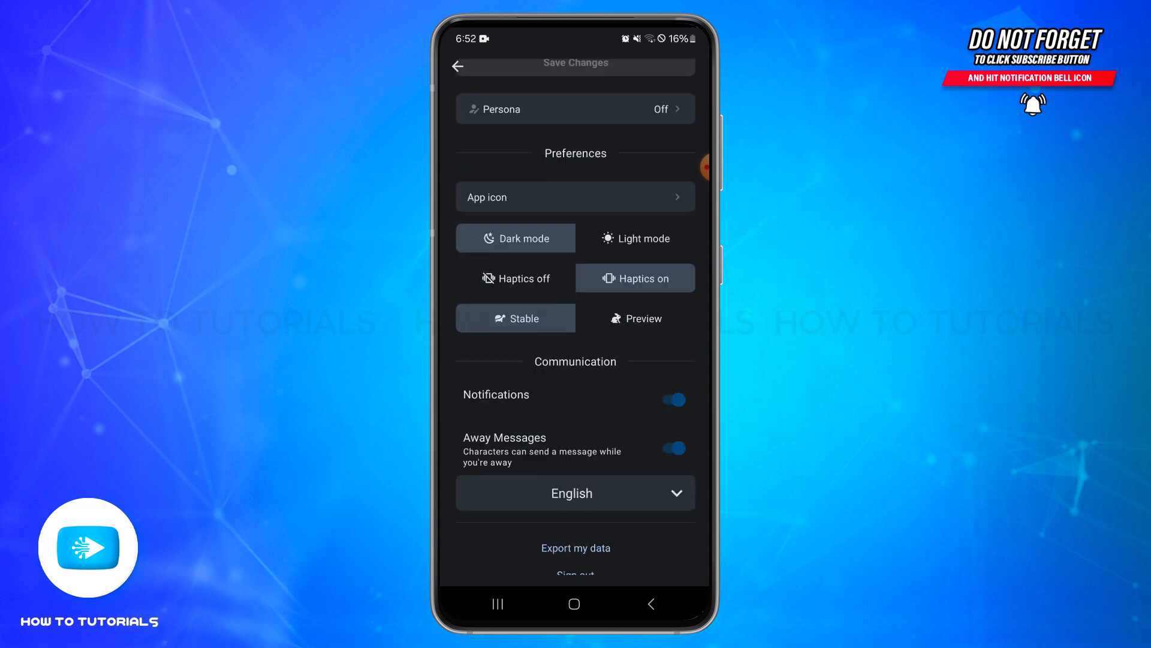